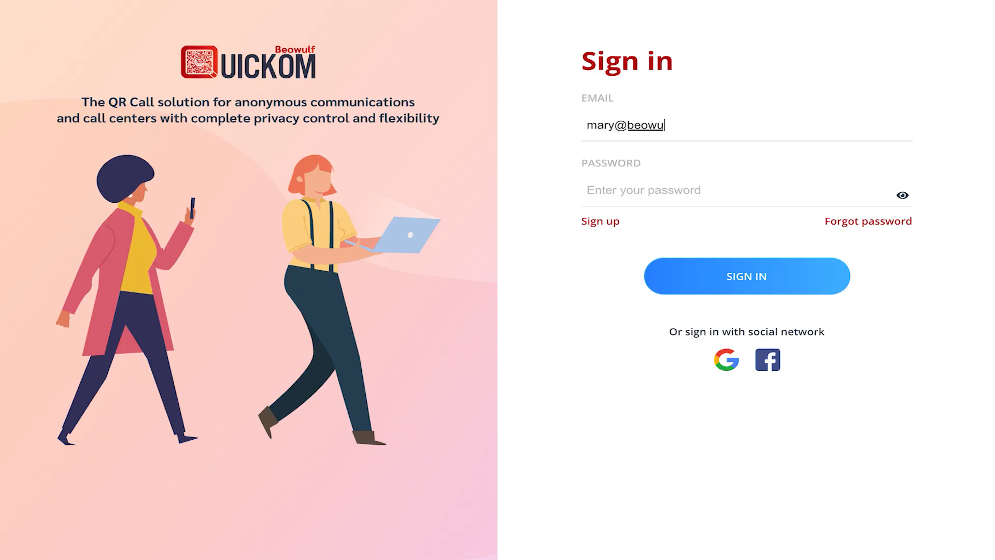
Sign in to the Quickom account to begin a new QR call
click(747, 276)
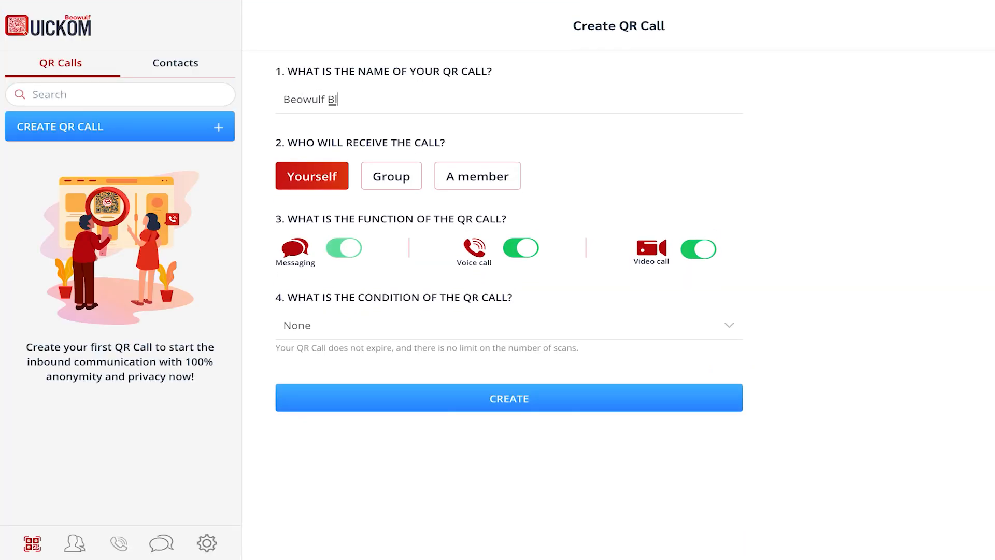
Create the Beowulf Blockchain QR call with Group as the receiver
click(391, 175)
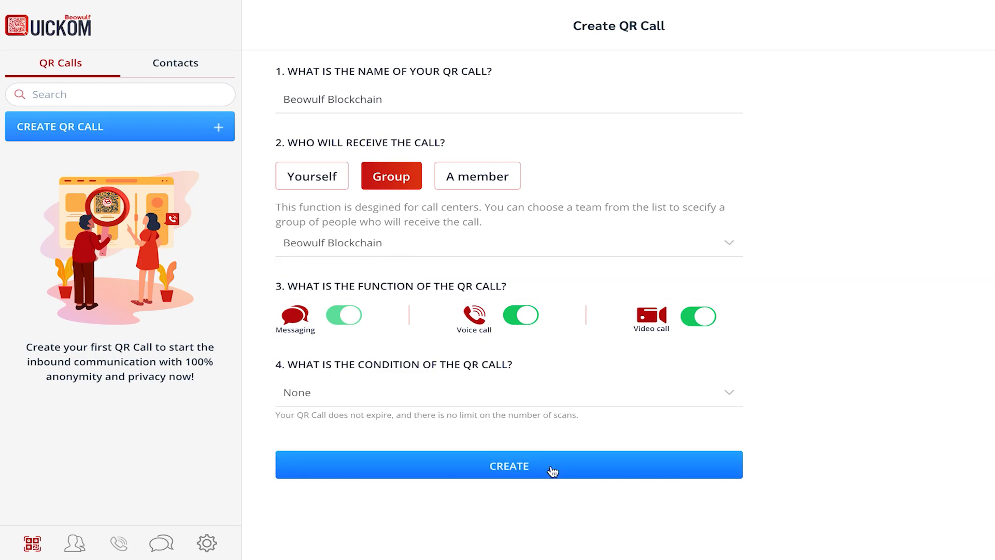
click(509, 466)
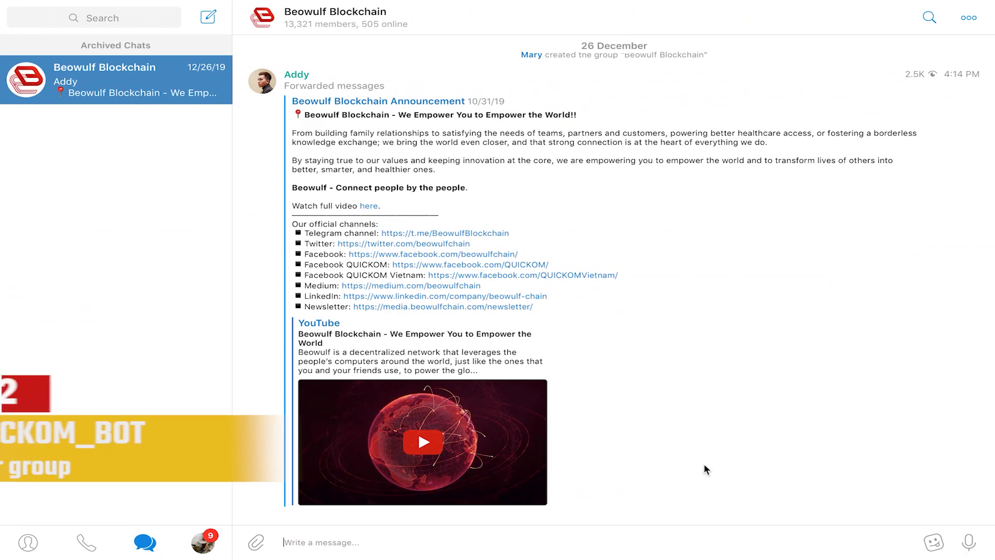
Add QUICKOM_bot to the Beowulf Blockchain Telegram group
text(QUICKOM_bot)
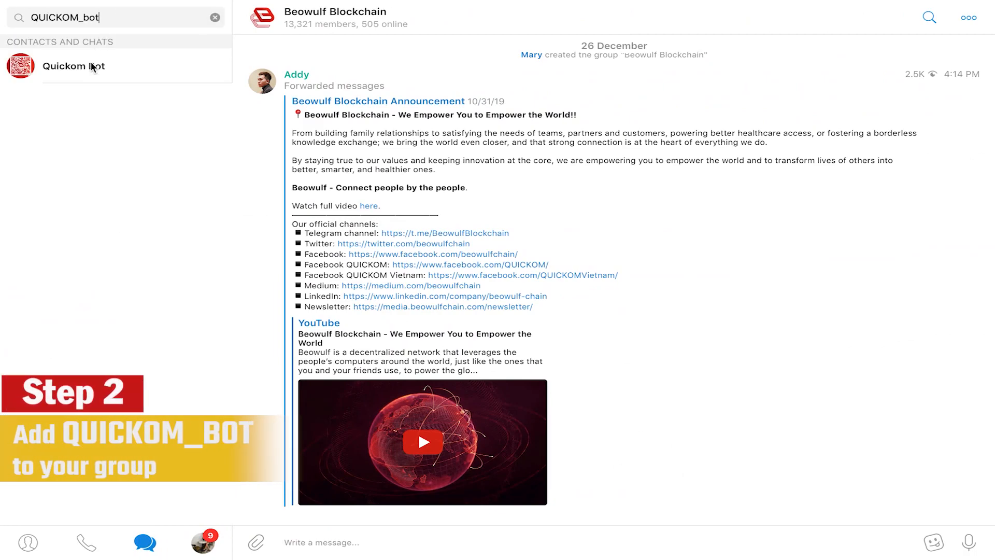
click(73, 66)
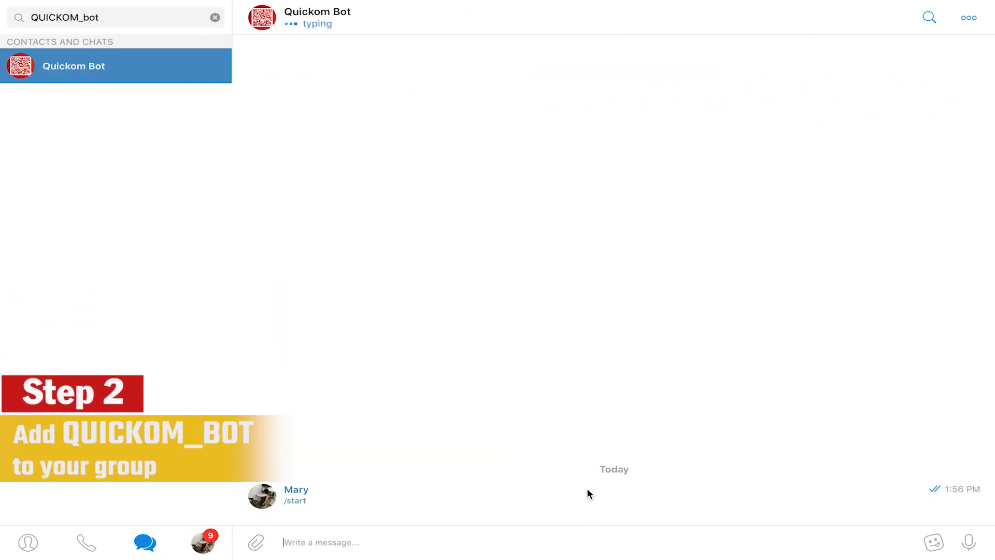
click(359, 466)
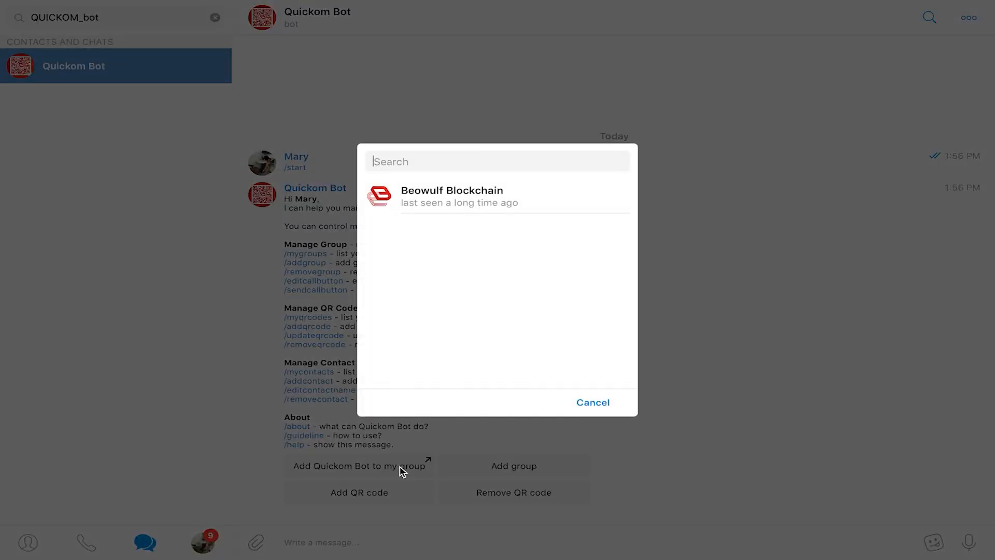
click(452, 196)
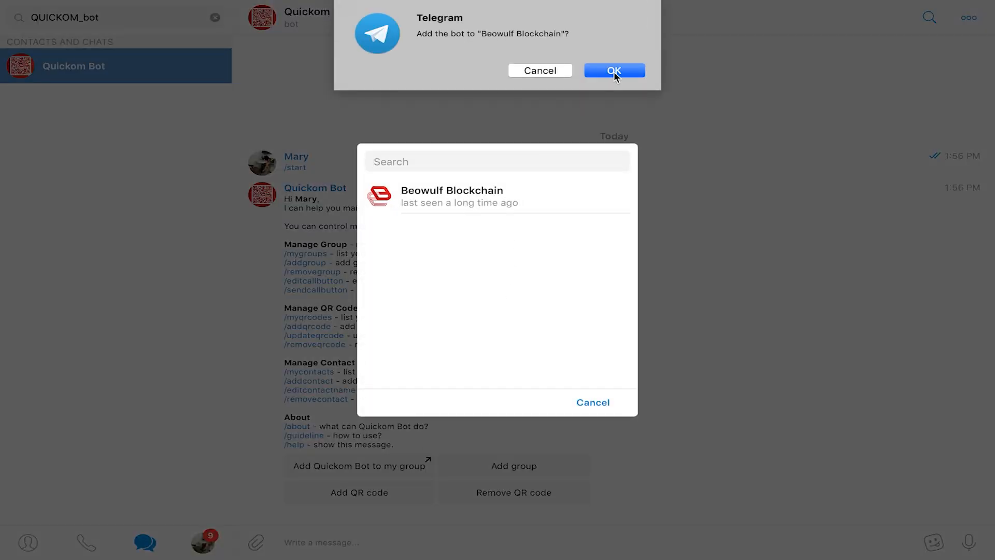
click(614, 69)
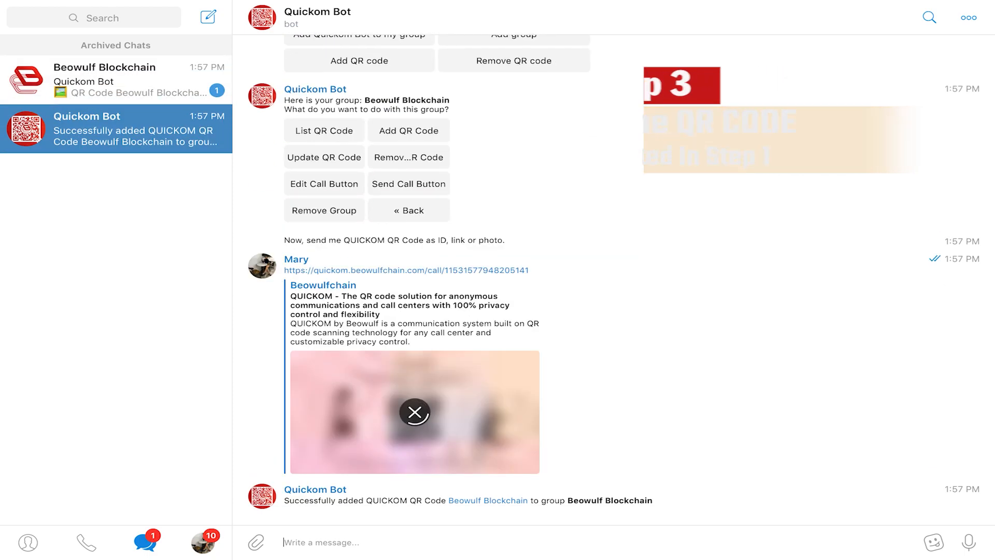
View the Beowulf Blockchain group chat showing Quickom Bot's QR code with a Call button
click(130, 79)
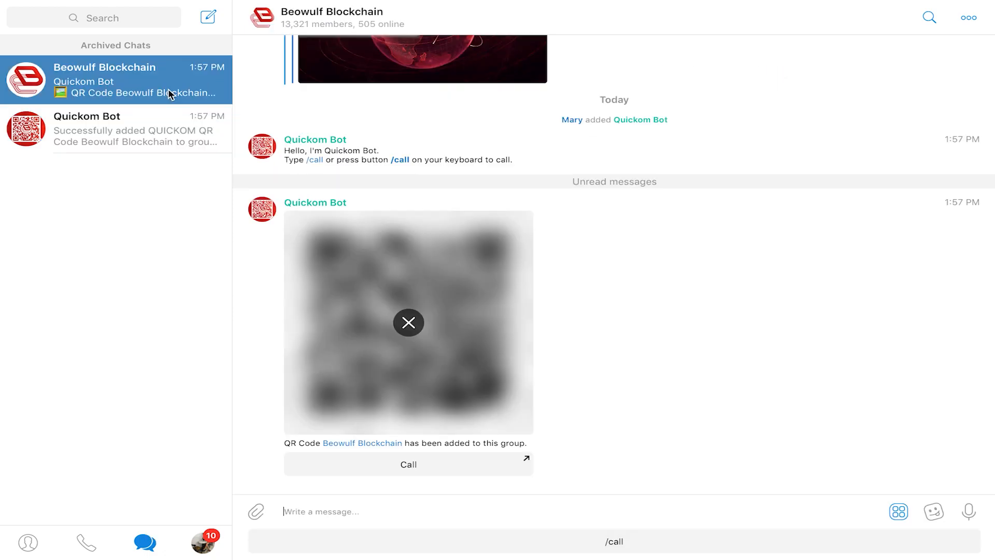